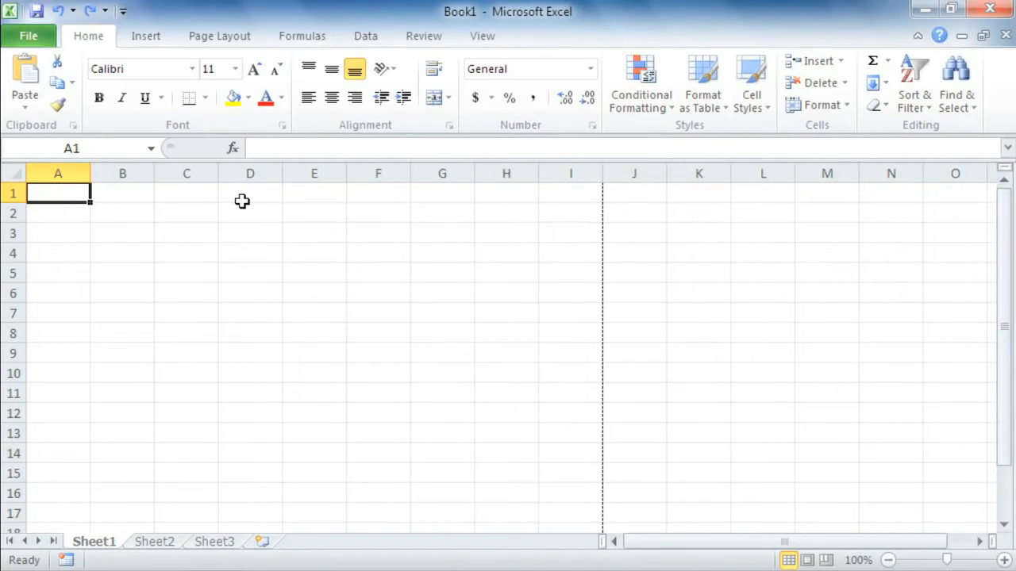
mouse_move(216, 46)
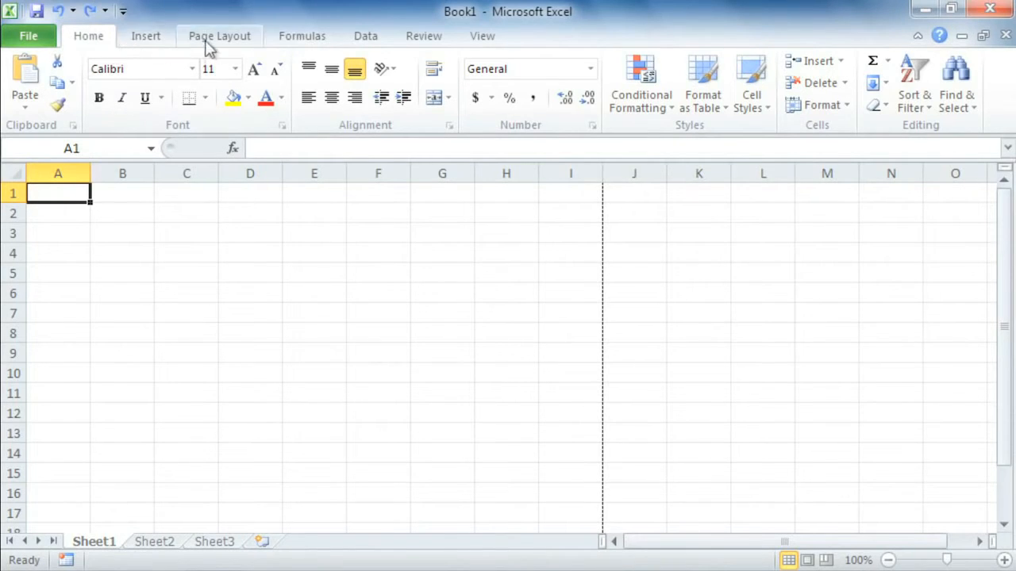
mouse_move(316, 131)
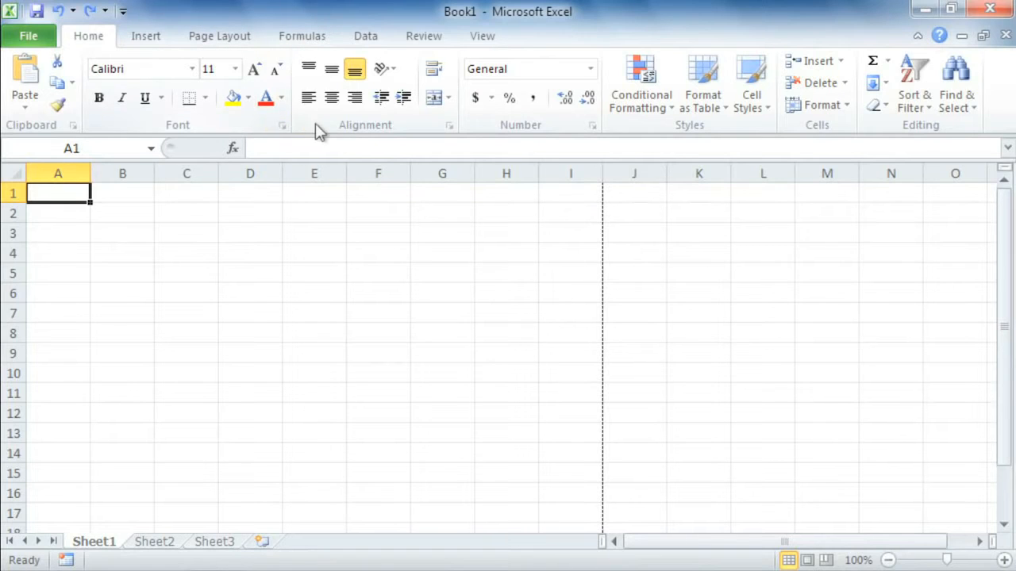
mouse_move(331, 128)
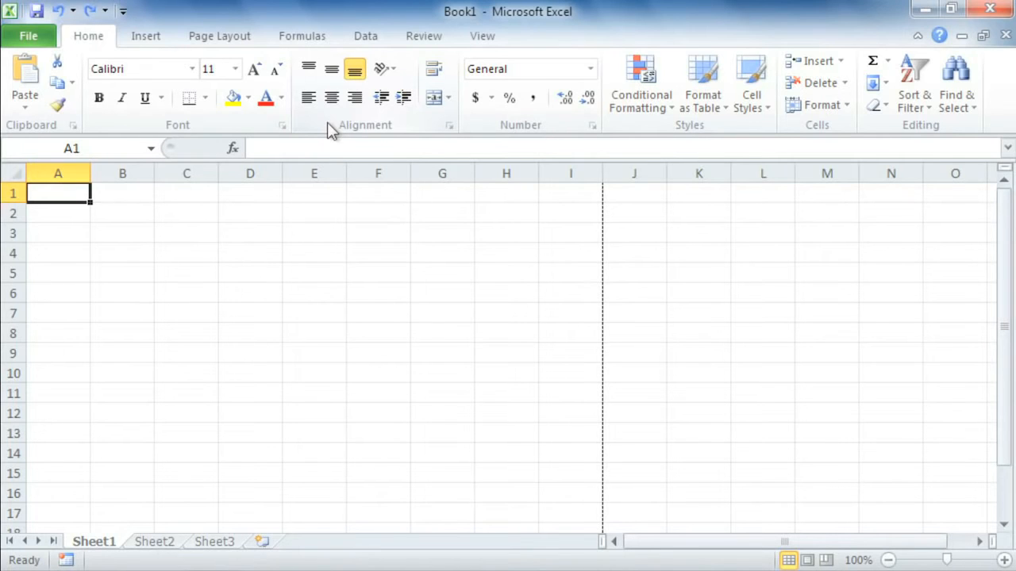
- Bring up the ribbon's customization shortcut menu from an empty ribbon area
right_click(333, 130)
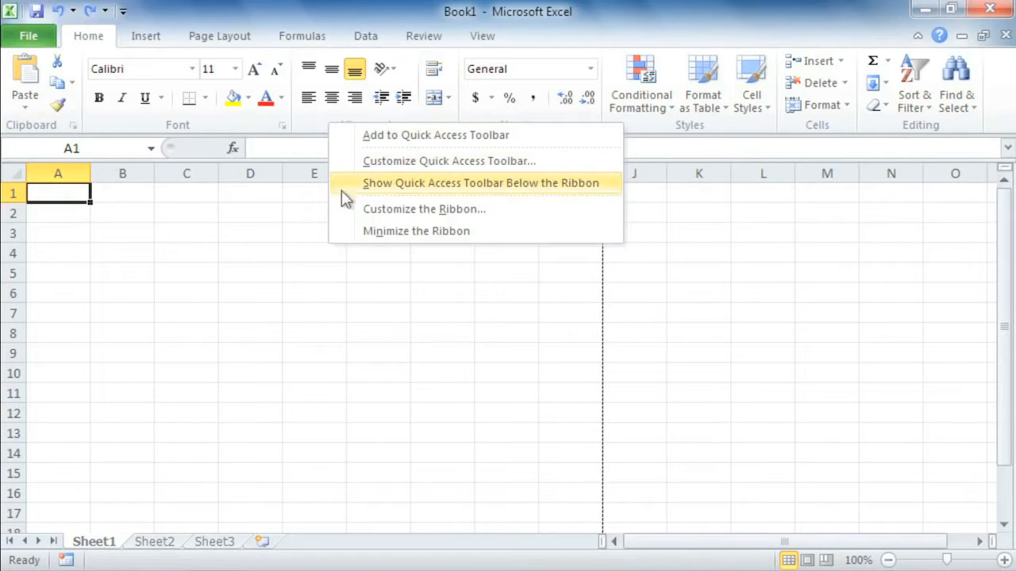
- Create a new custom ribbon tab and select its New Group (Custom) entry
click(424, 209)
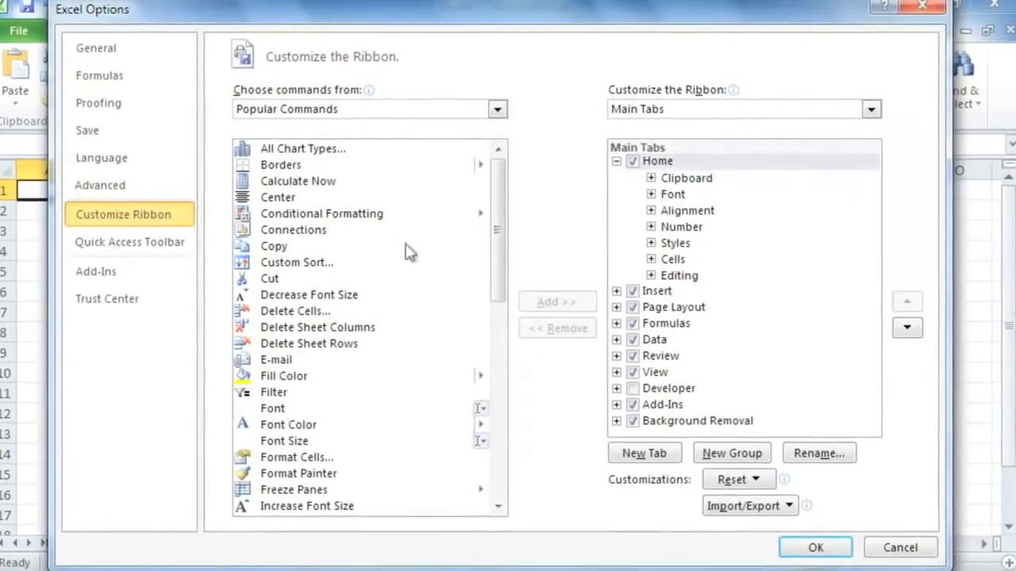
click(641, 462)
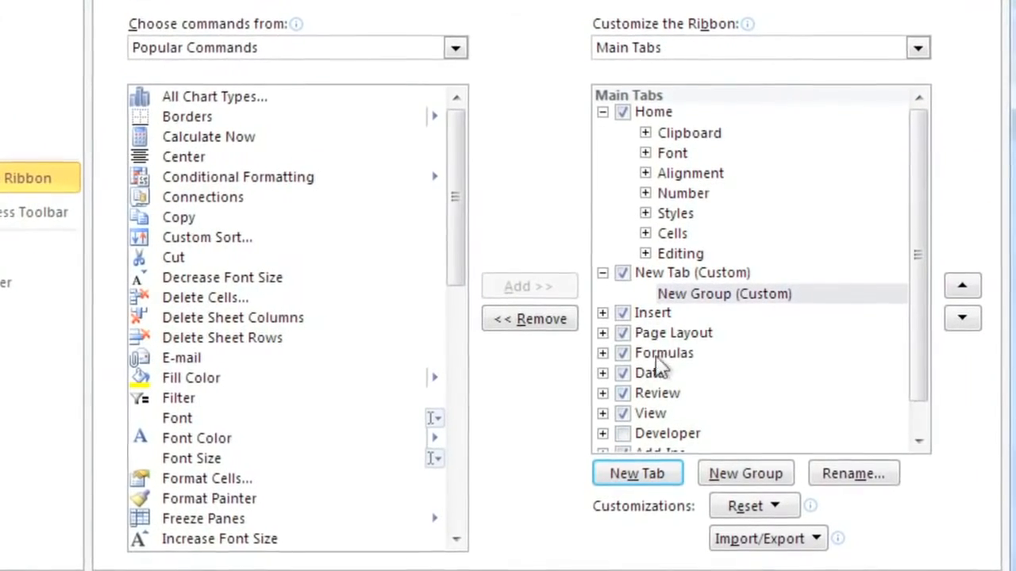
click(692, 273)
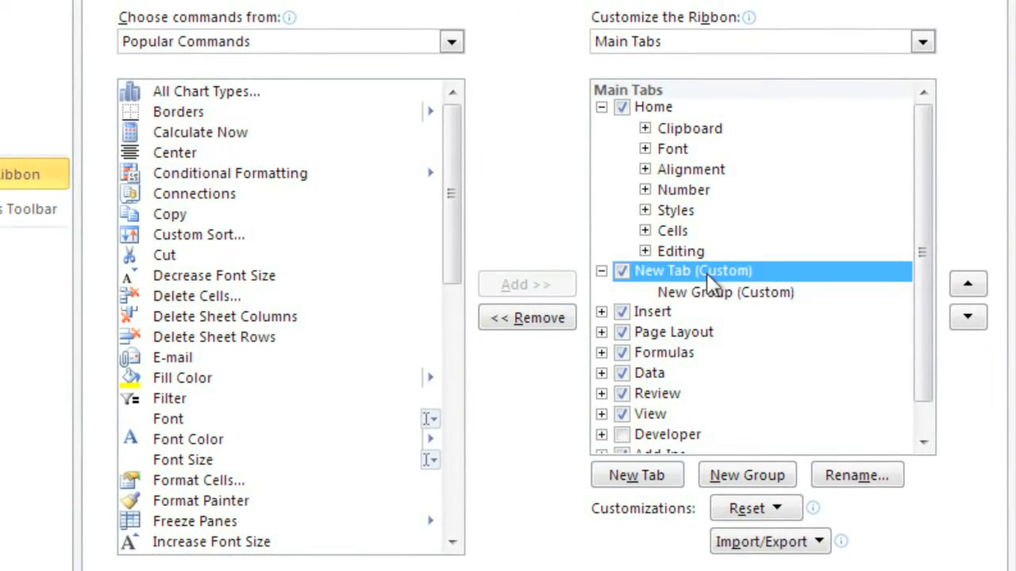
click(723, 292)
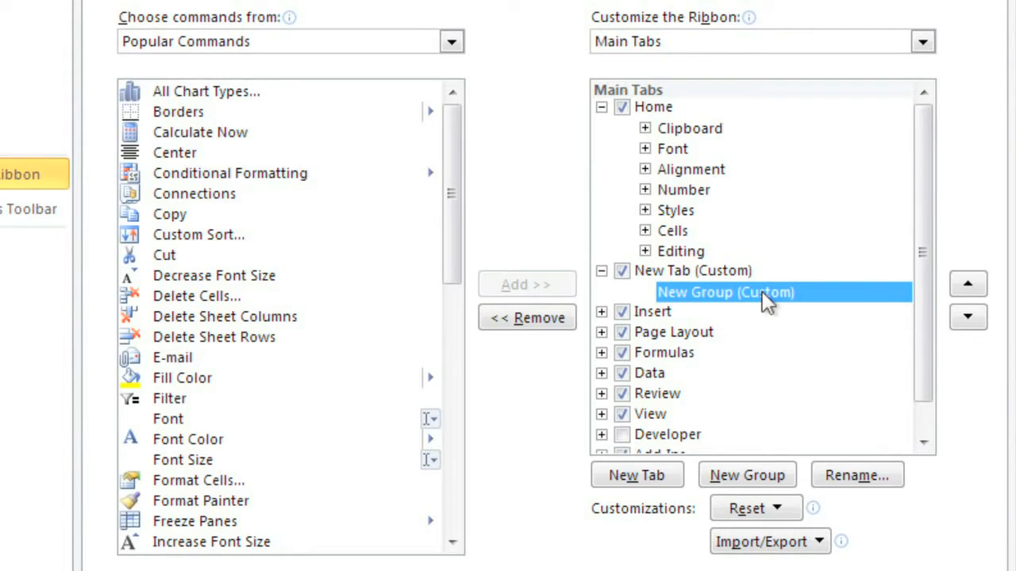
mouse_move(735, 182)
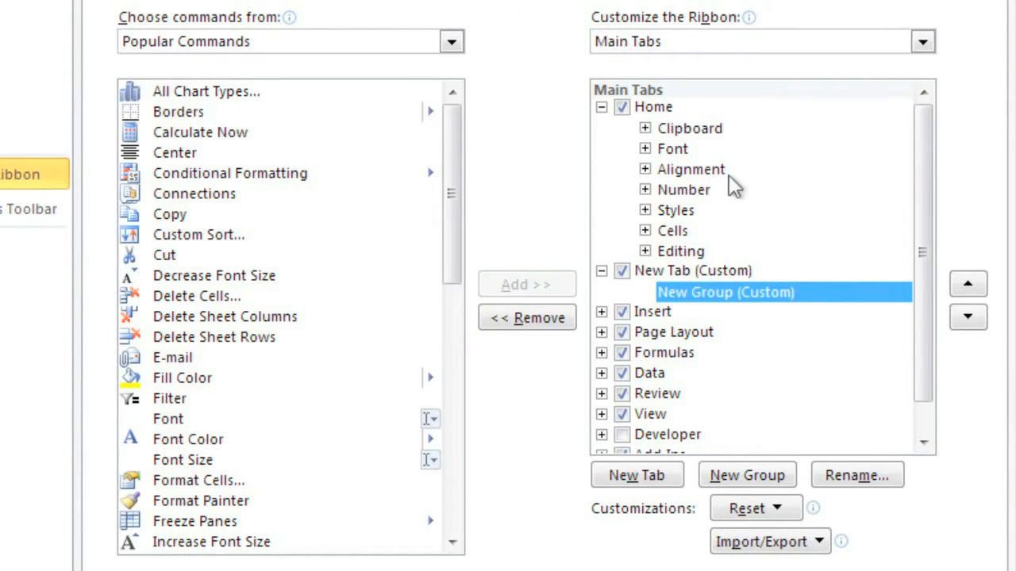
click(654, 107)
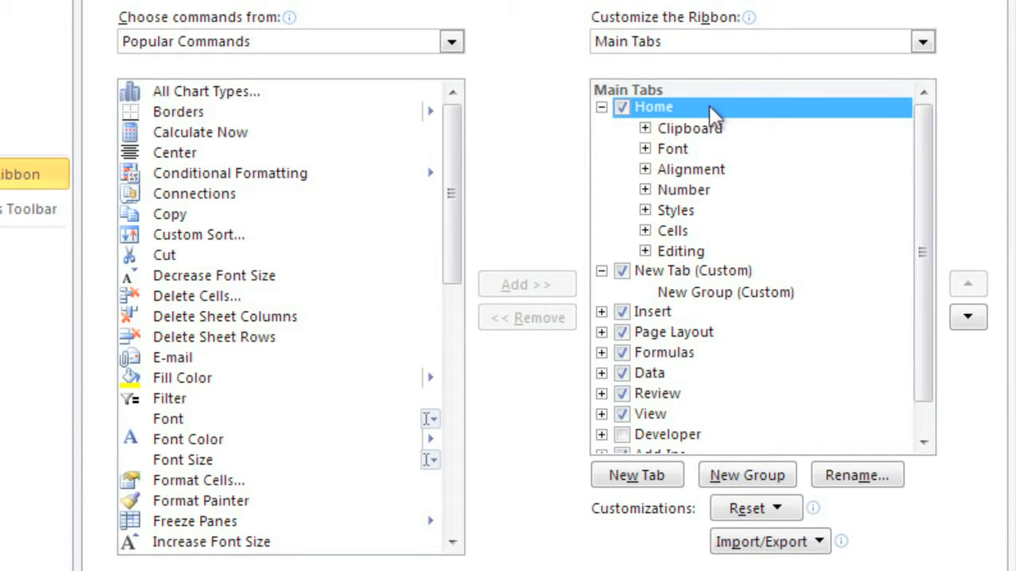
mouse_move(774, 297)
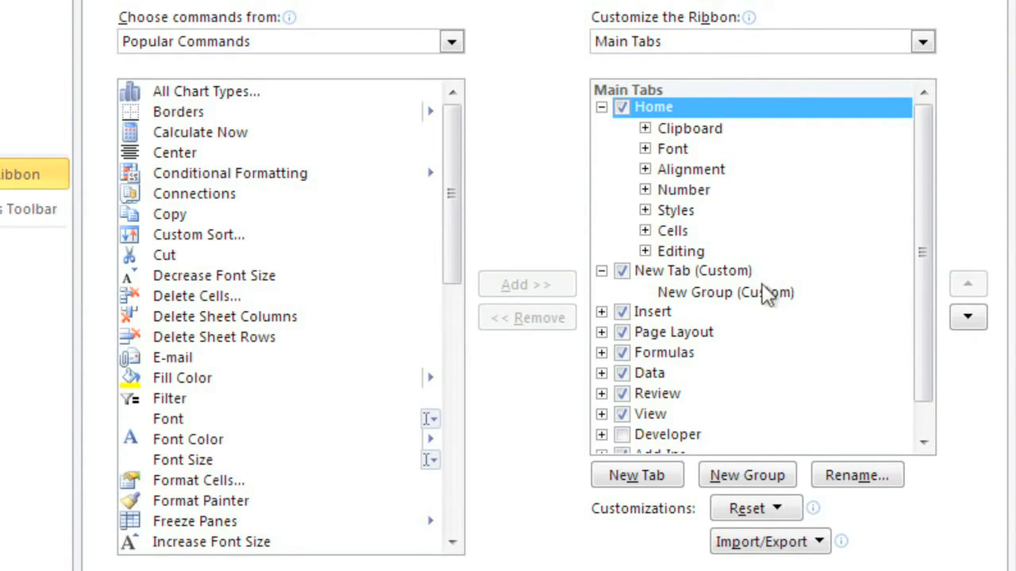
click(724, 292)
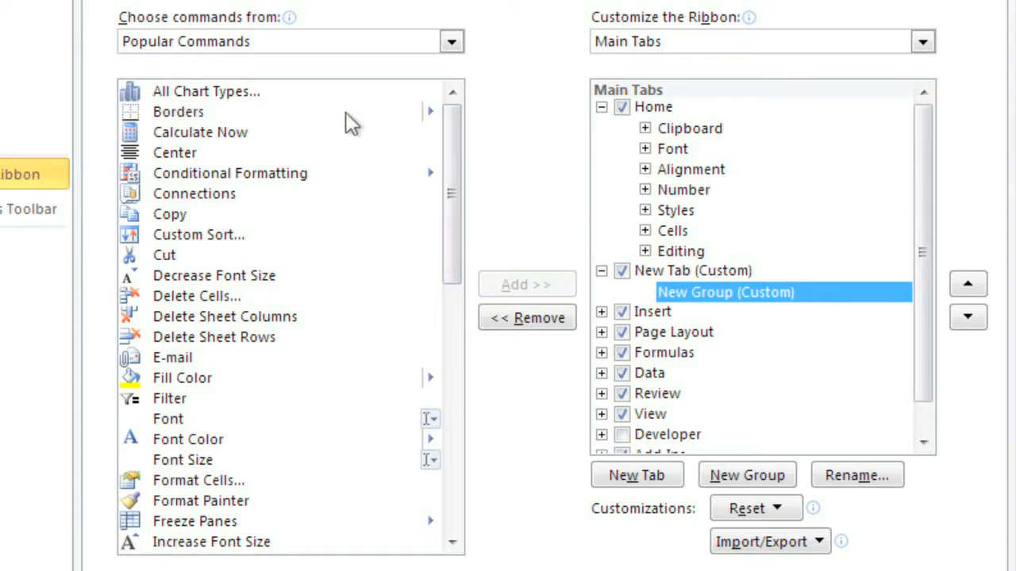
- Add Borders and Fill Color from Popular Commands into the new custom group
click(178, 111)
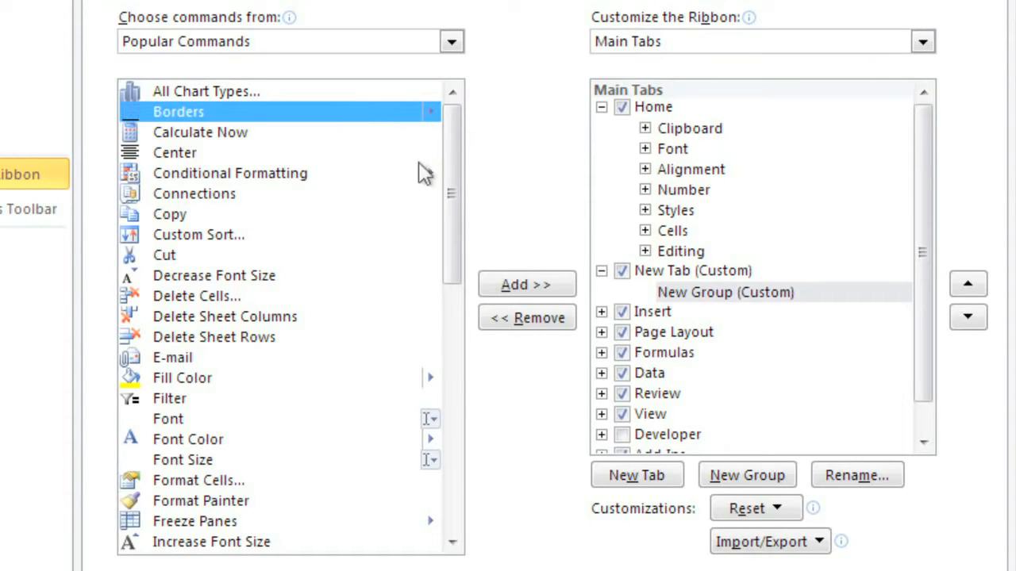
click(526, 286)
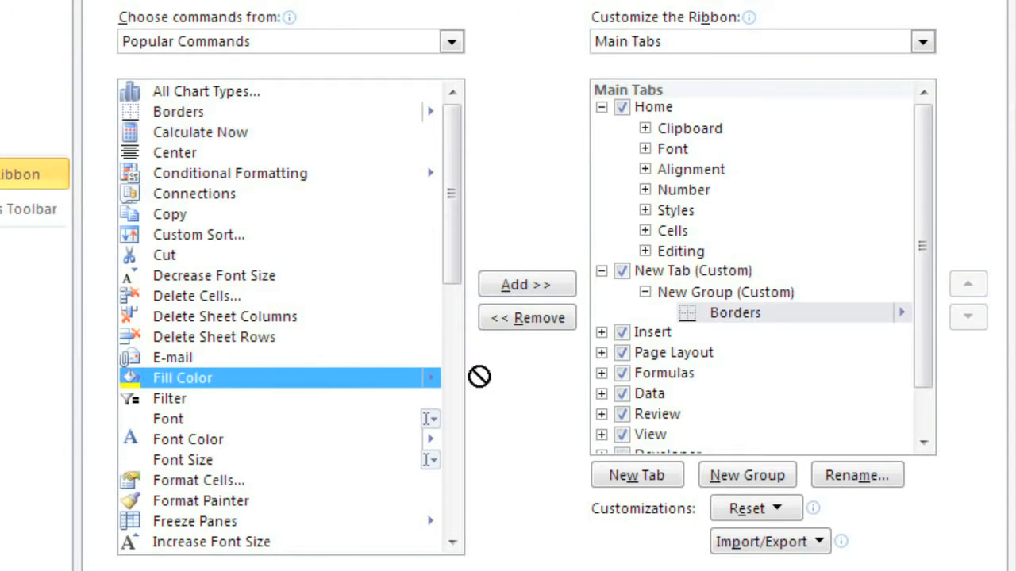
click(527, 284)
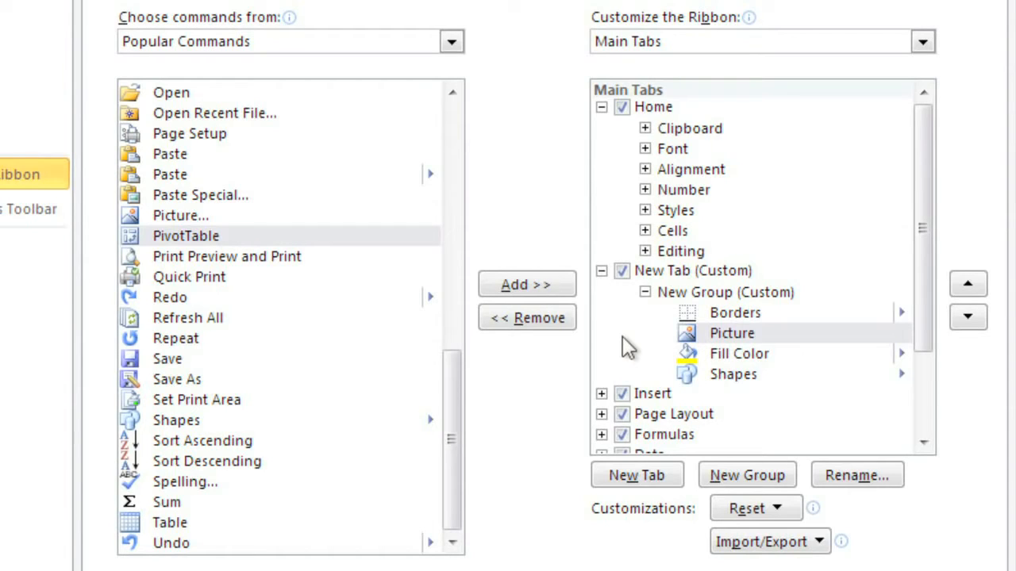
click(685, 270)
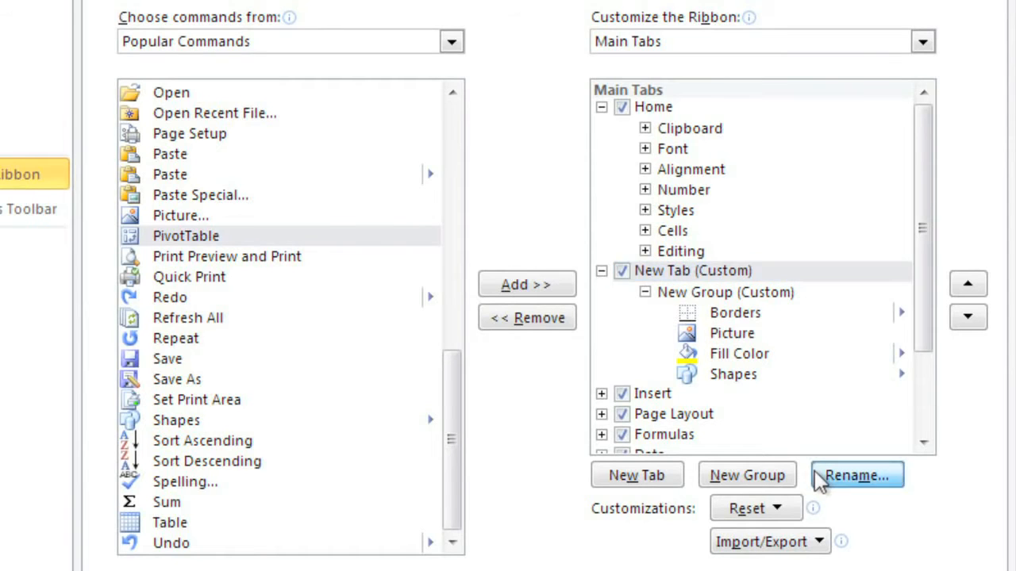
- Rename the custom tab to 'Design Shortcuts' and confirm the ribbon settings
click(857, 477)
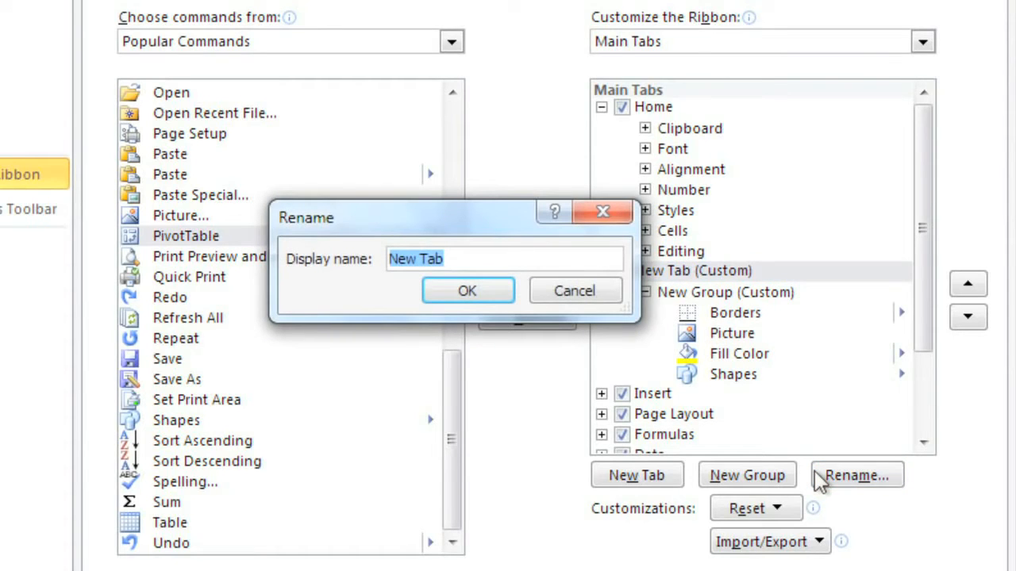
text(Design Shortcuts)
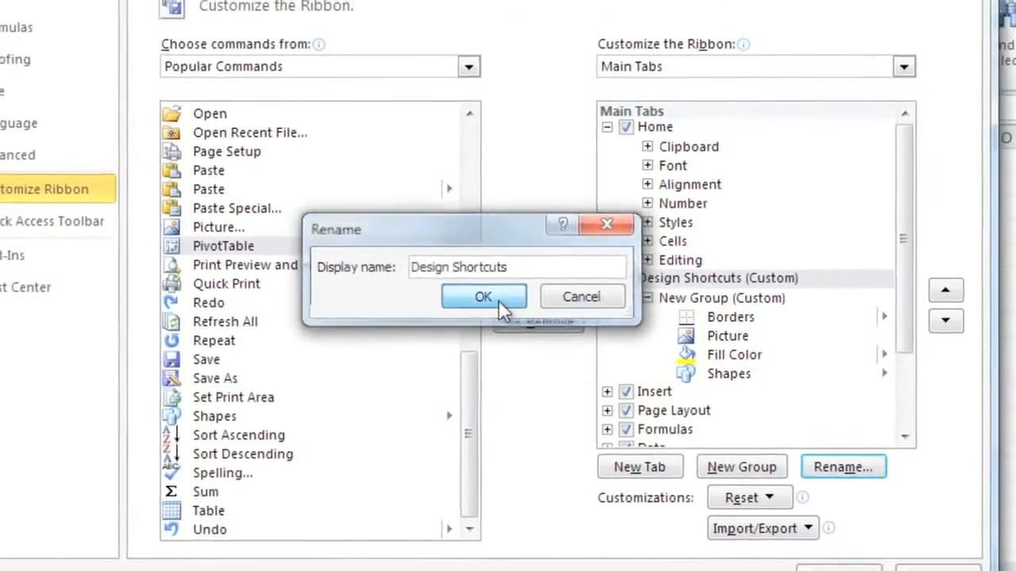
click(482, 297)
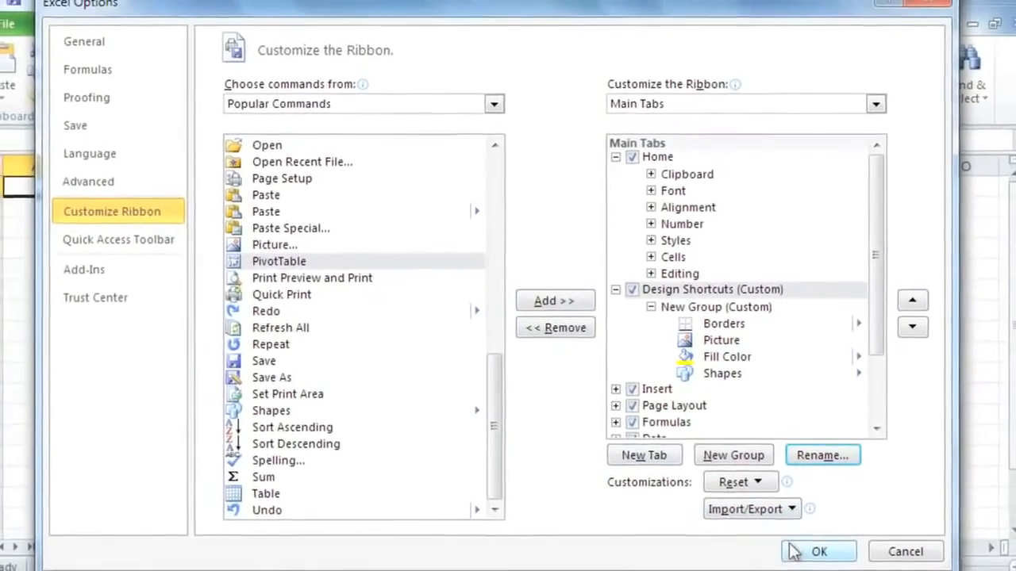
click(819, 553)
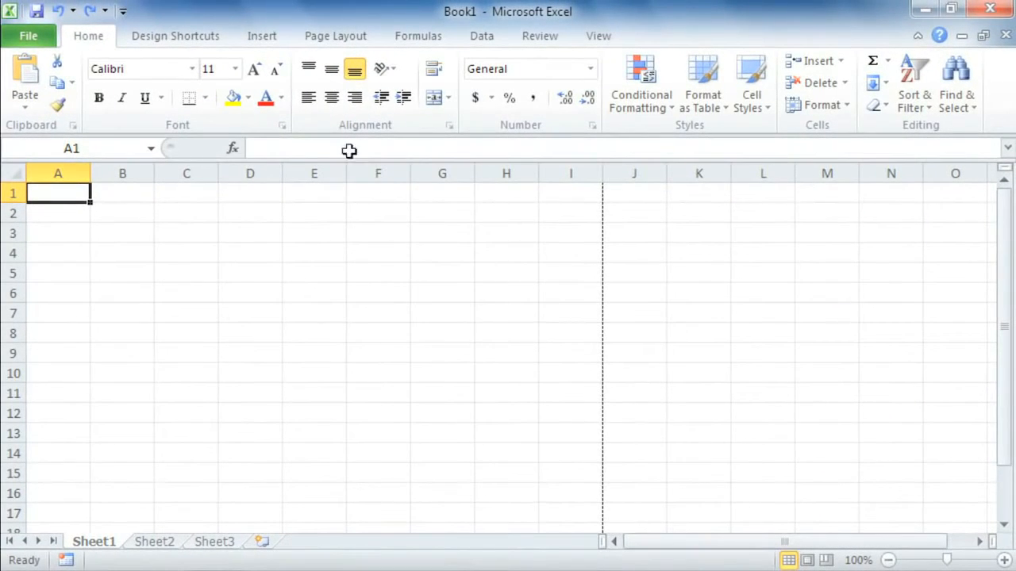
- Show the Design Shortcuts commands, minimize the ribbon, then peek at the View commands
click(173, 35)
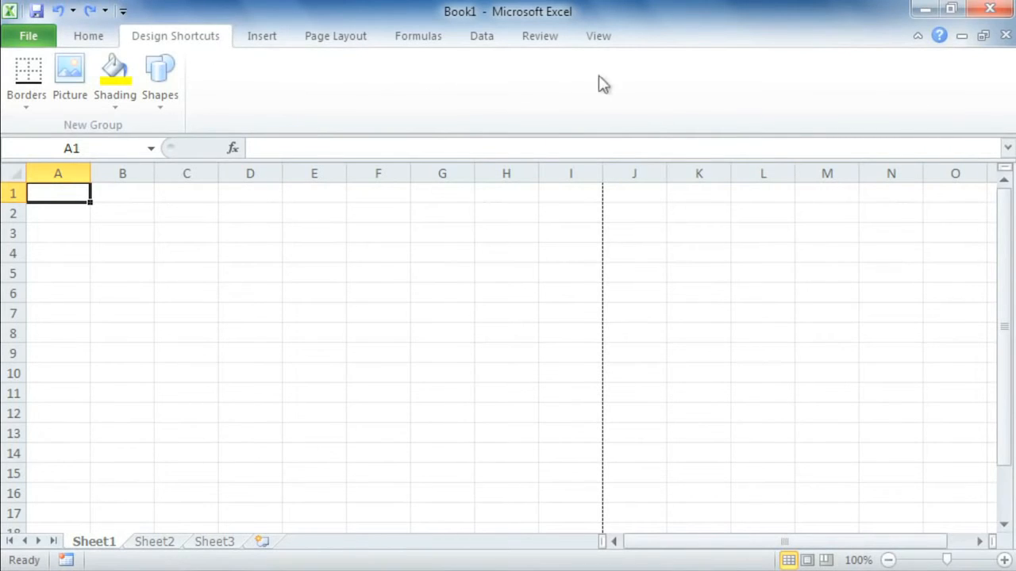
mouse_move(918, 38)
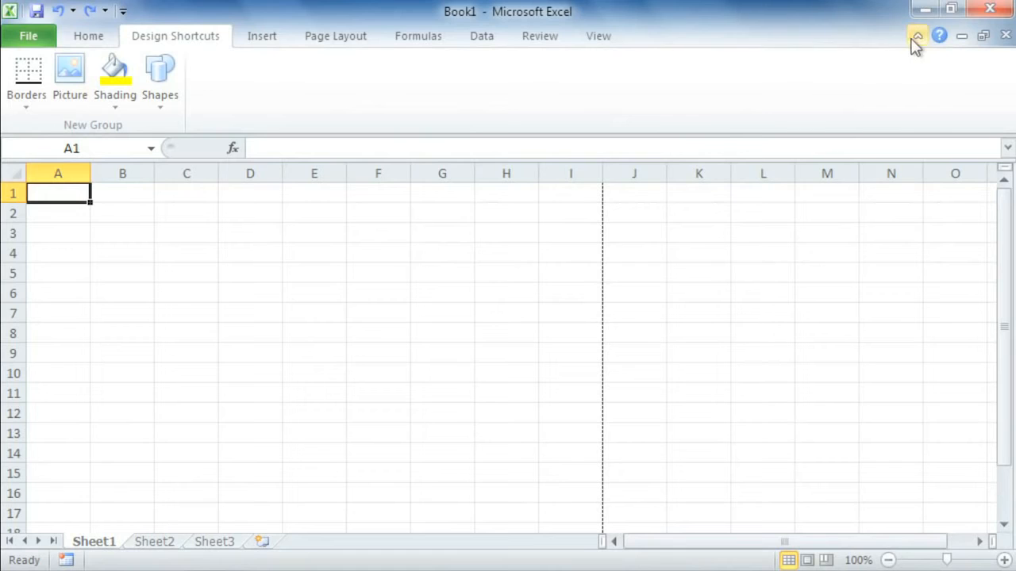
click(914, 38)
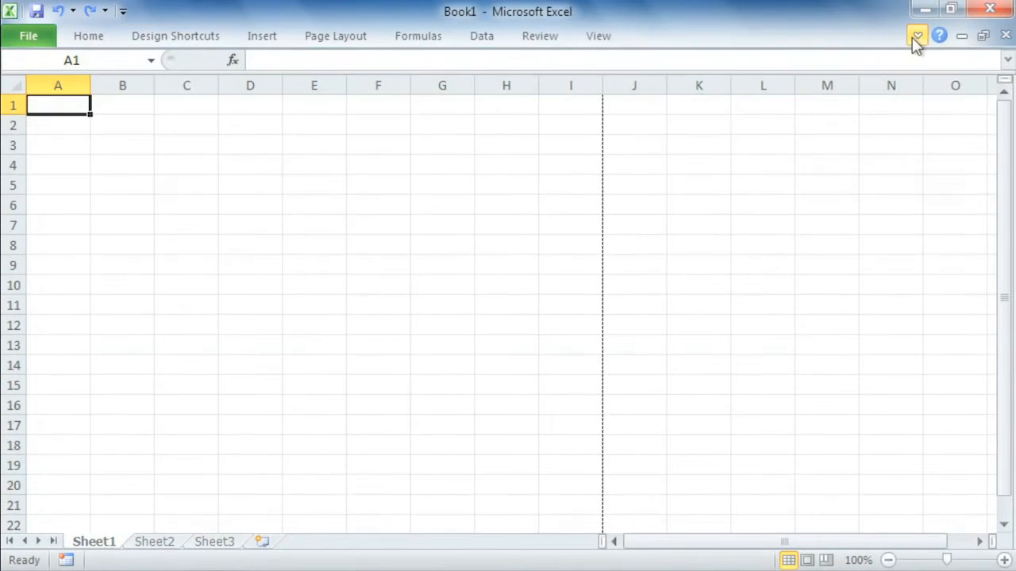
mouse_move(907, 43)
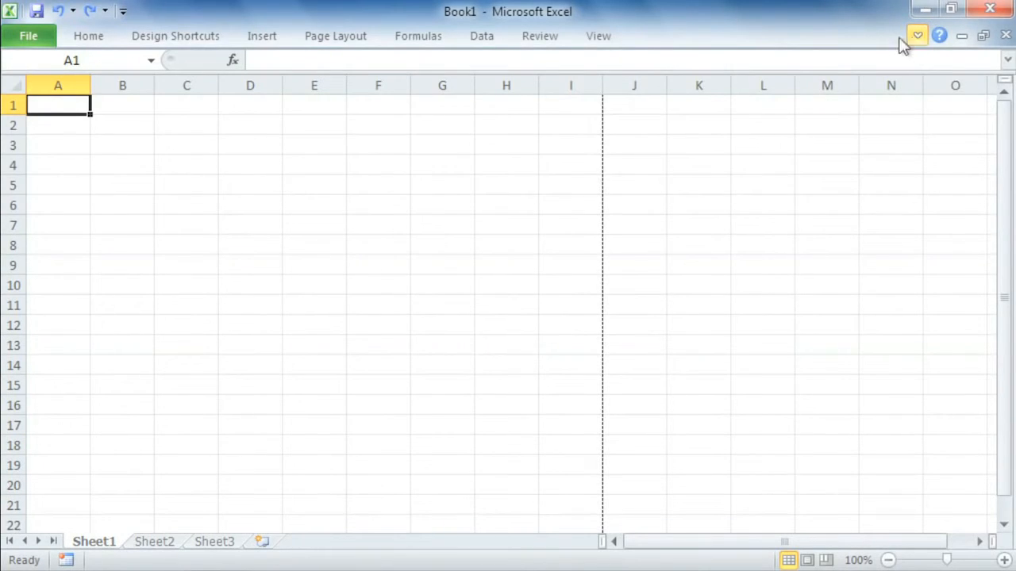
click(599, 34)
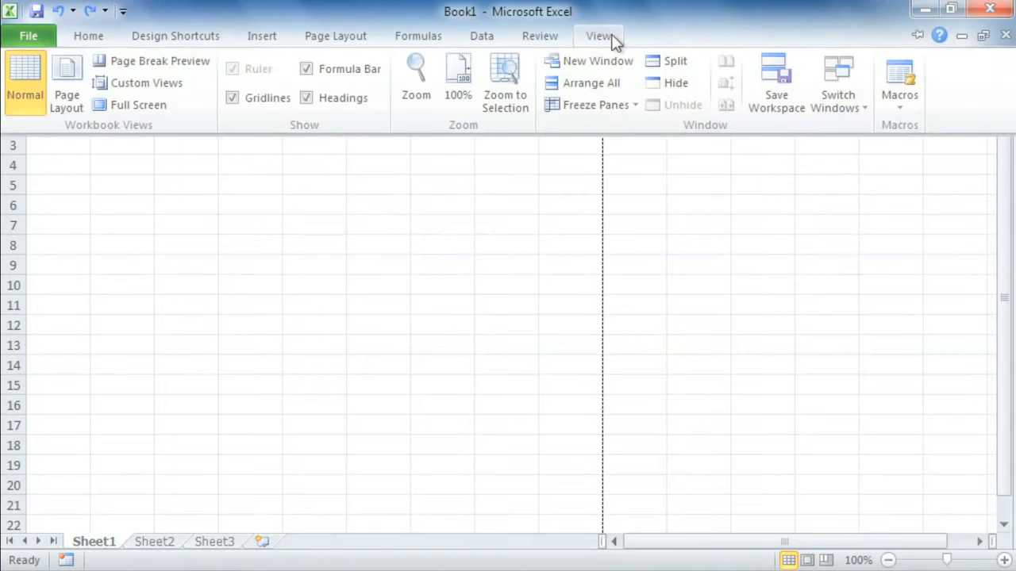
mouse_move(764, 156)
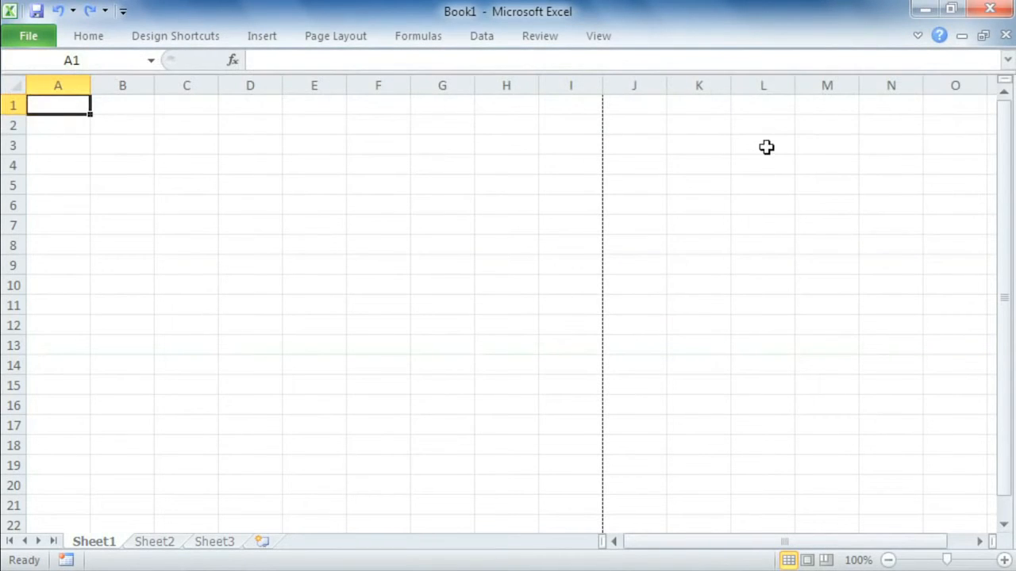
- Expand the ribbon again and add a command from the Quick Access Toolbar list
click(598, 35)
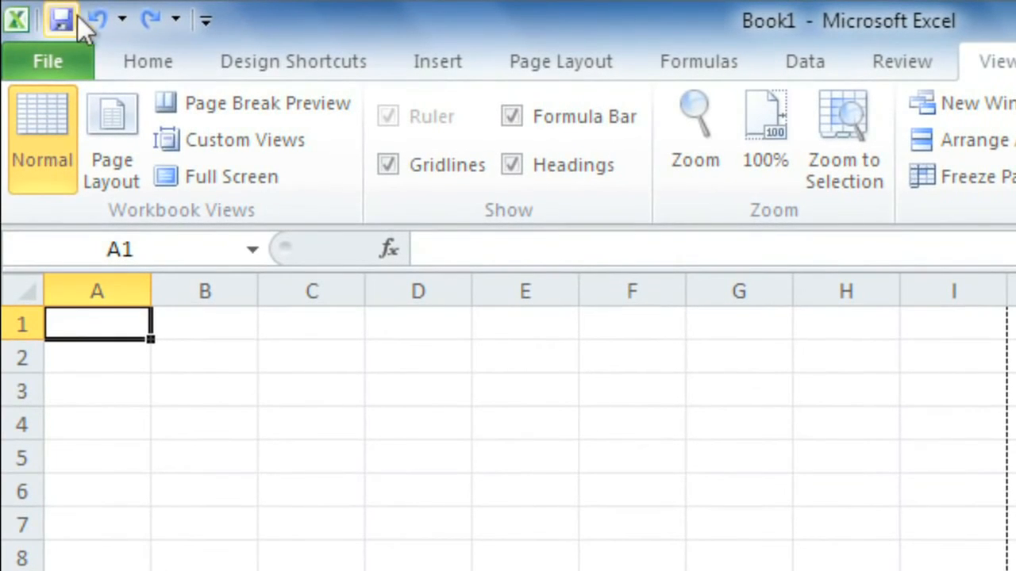
mouse_move(254, 29)
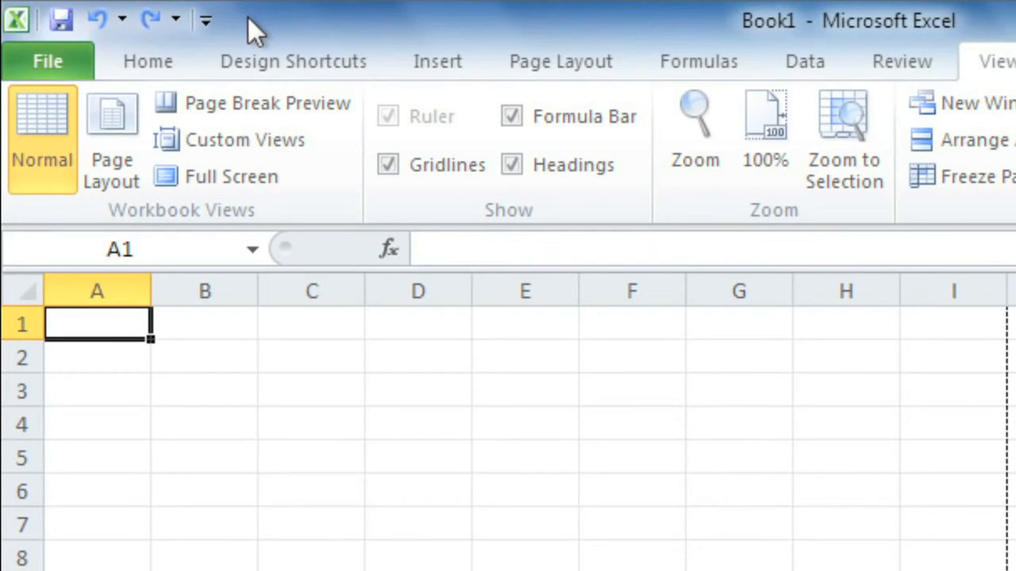
mouse_move(242, 32)
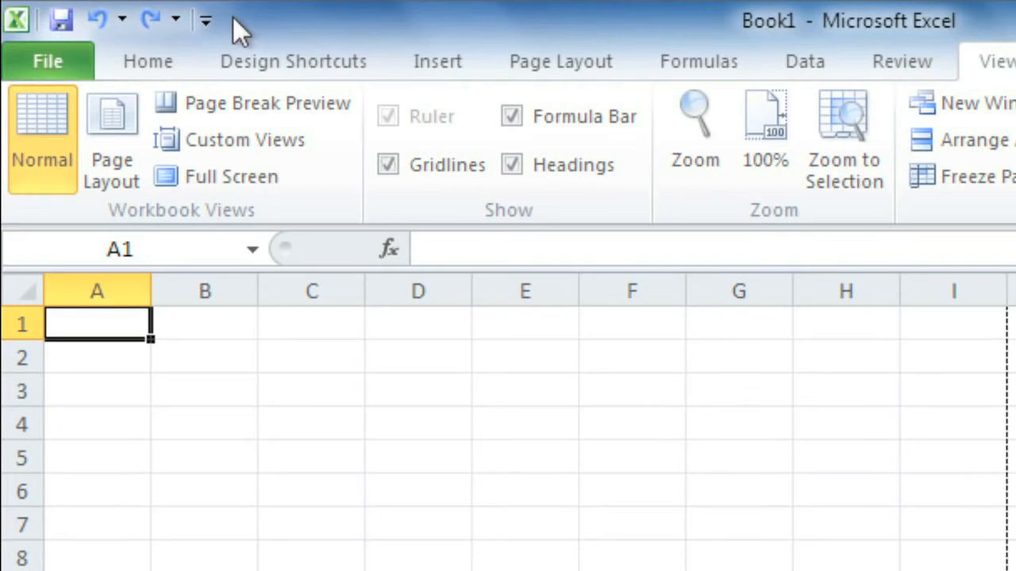
click(208, 18)
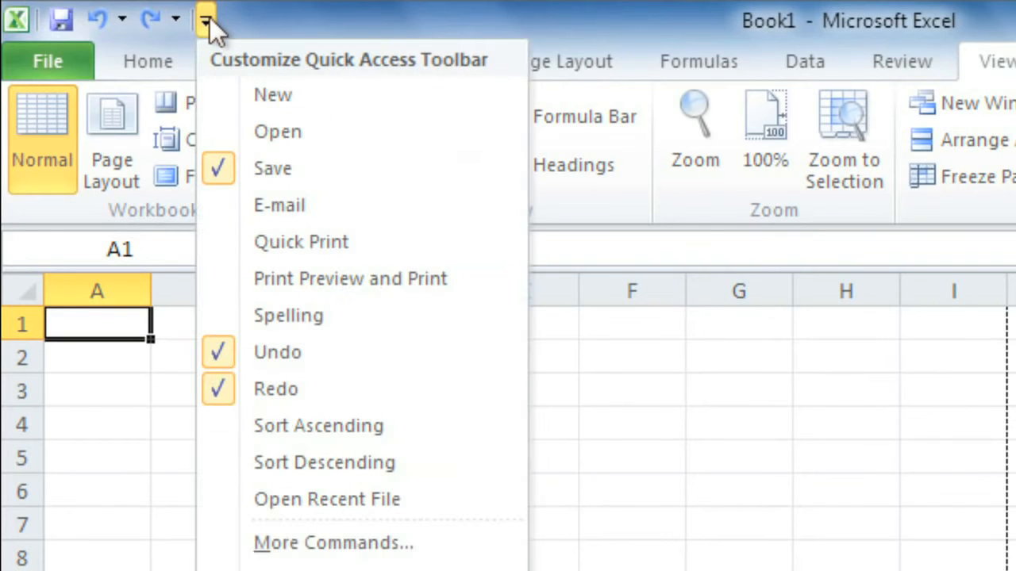
click(206, 19)
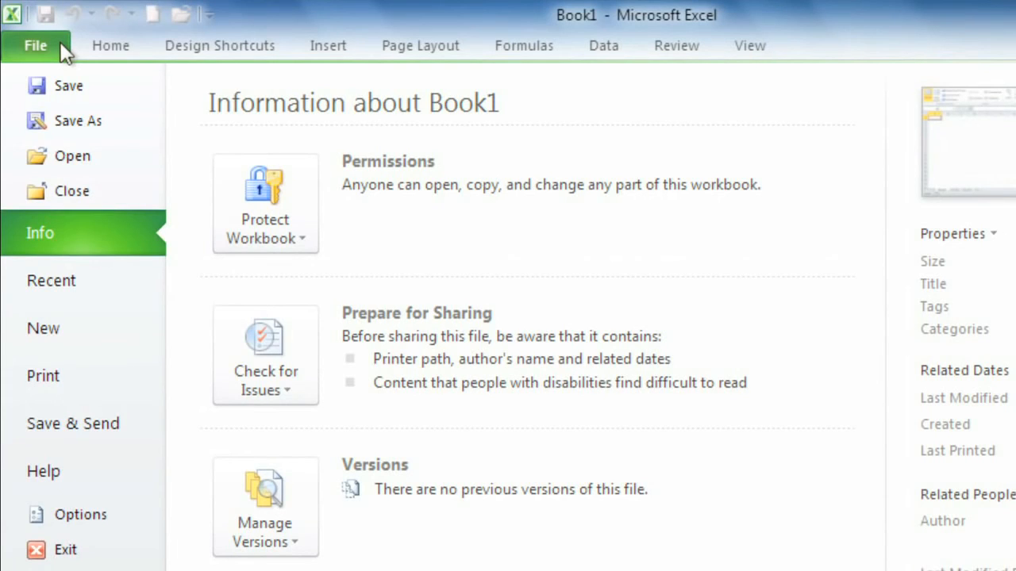
mouse_move(108, 257)
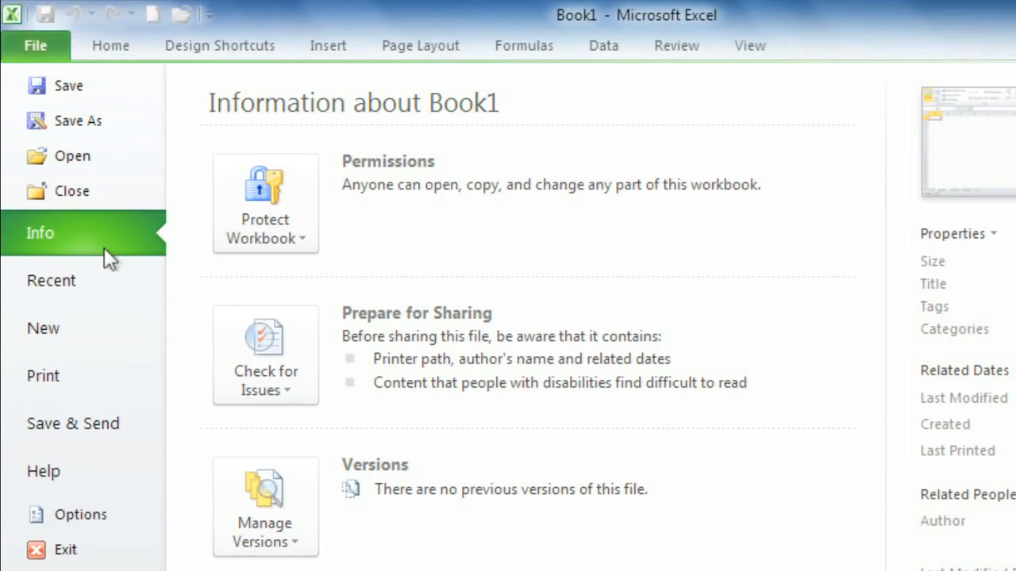
- Browse the Print, Save & Send and New pages in Backstage view
click(43, 376)
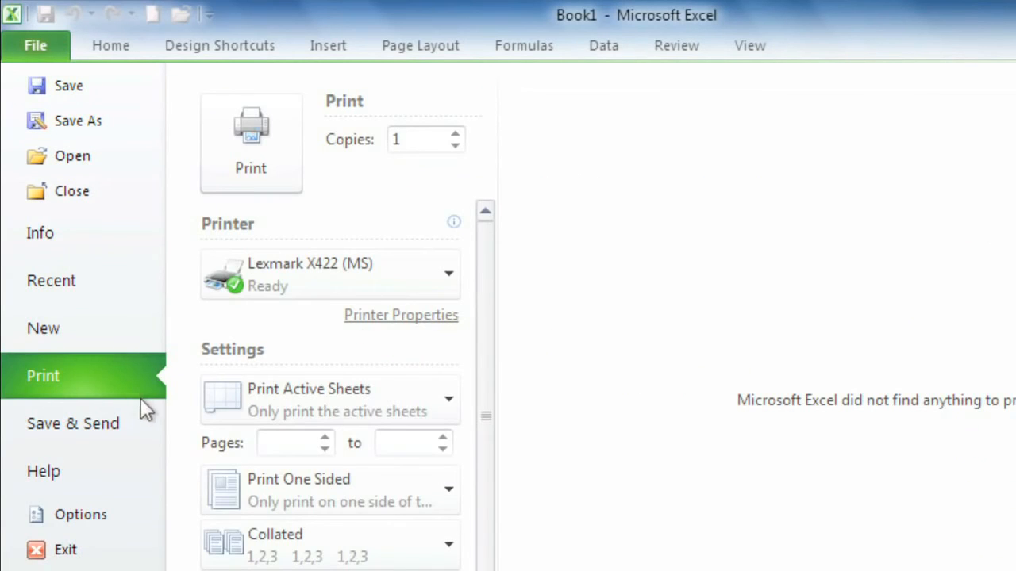
click(73, 424)
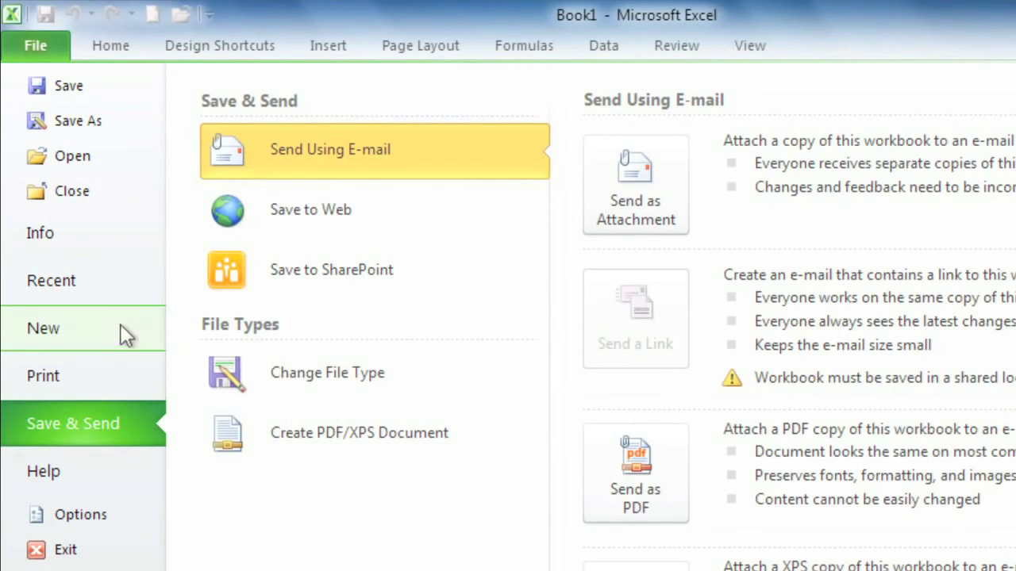
click(51, 279)
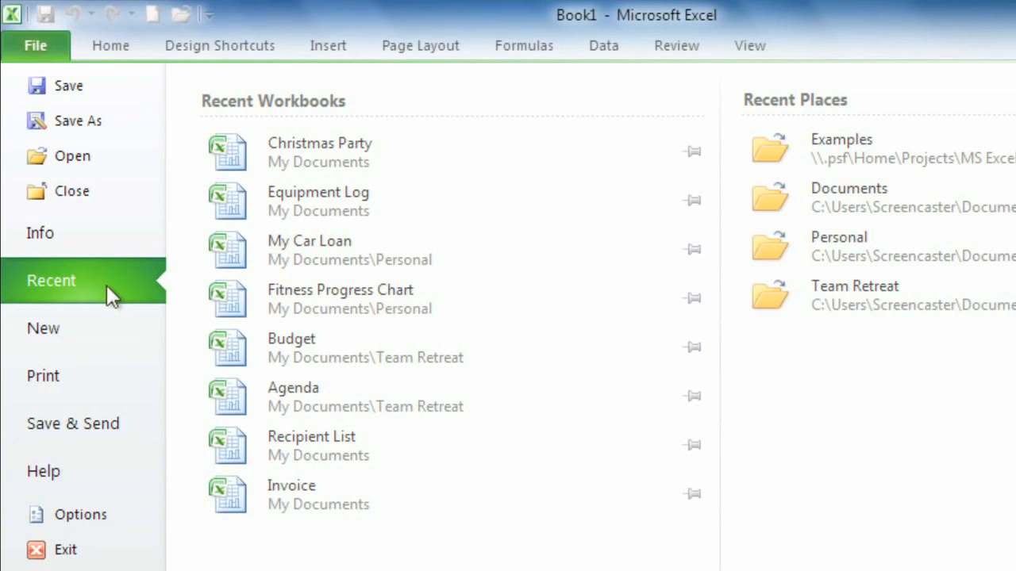
mouse_move(441, 152)
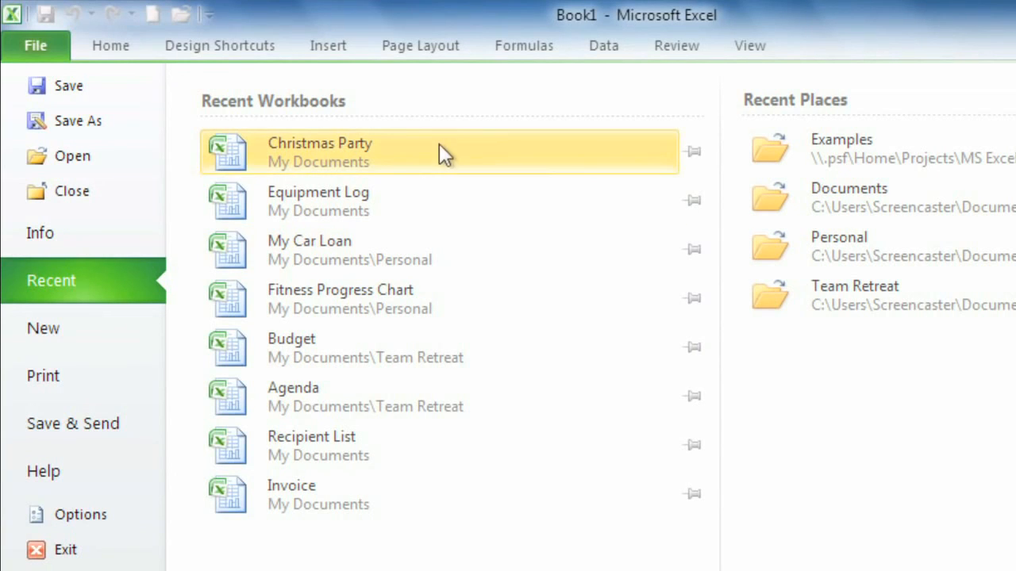
mouse_move(484, 251)
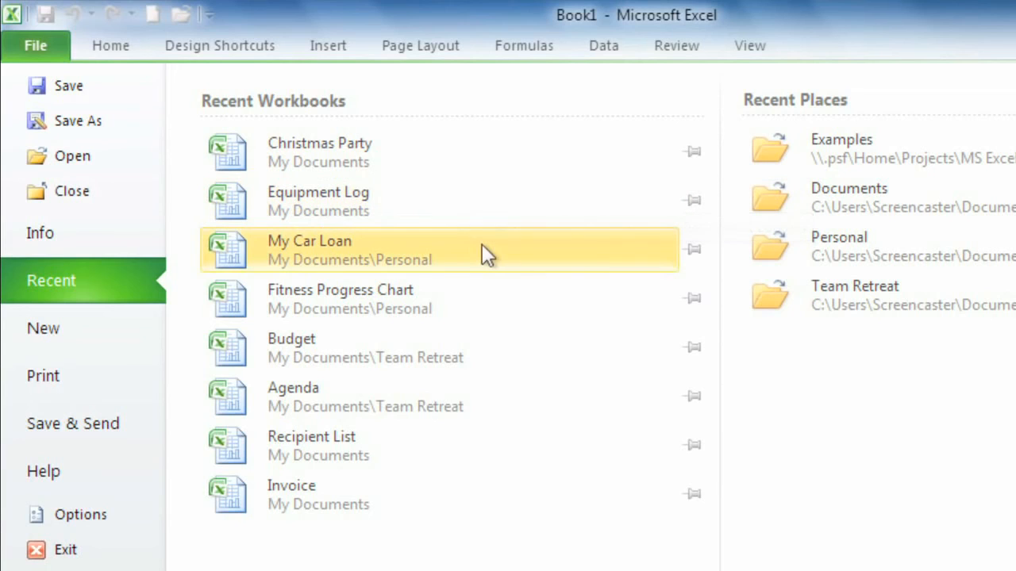
mouse_move(525, 311)
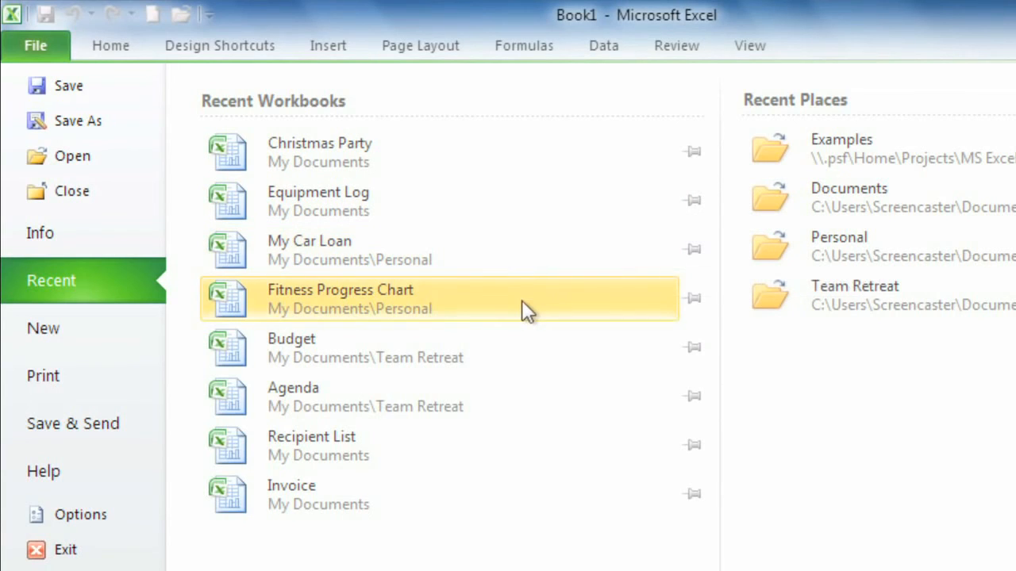